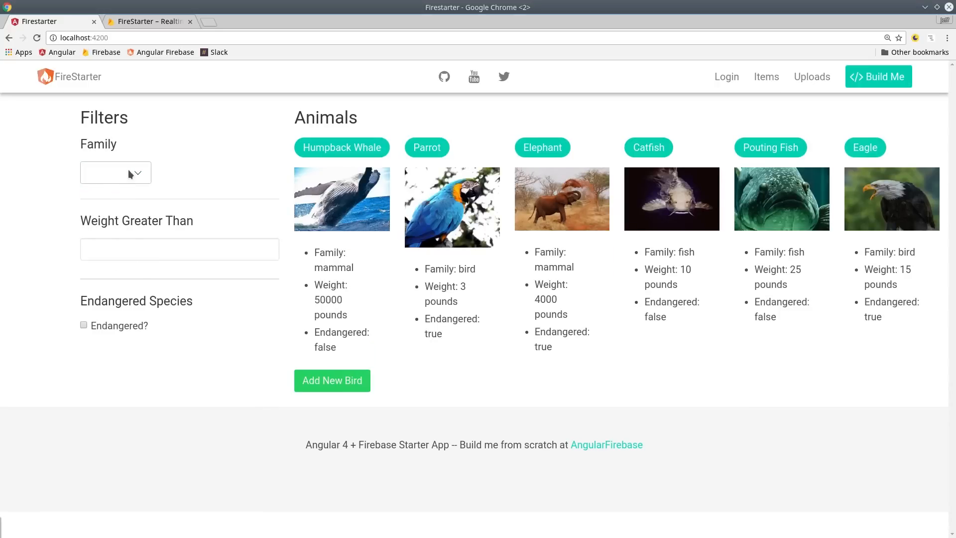
Filter the animals to the Fish family with weight greater than 12, then clear the filters
{"action": "left_click", "coordinate": [115, 172]}
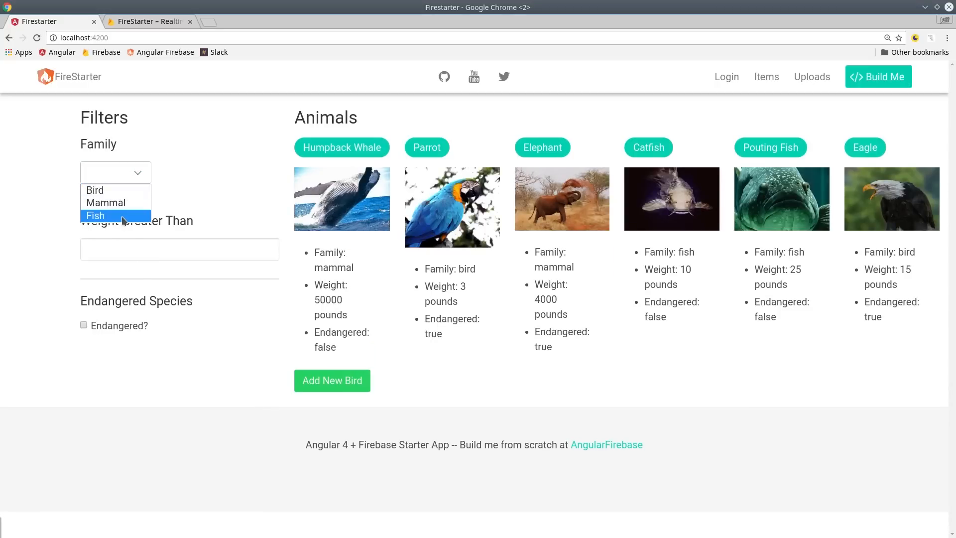
{"action": "left_click", "coordinate": [95, 215]}
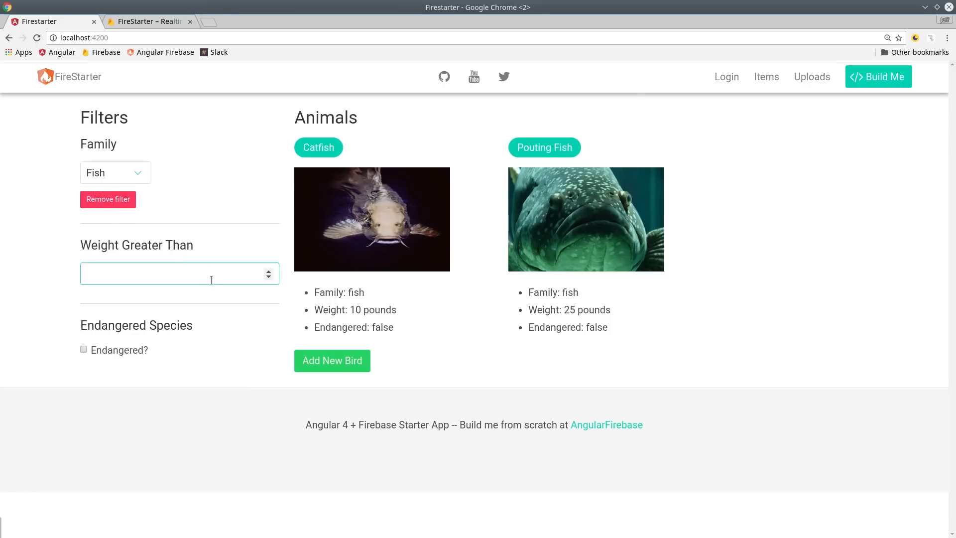
{"action": "type", "text": "12"}
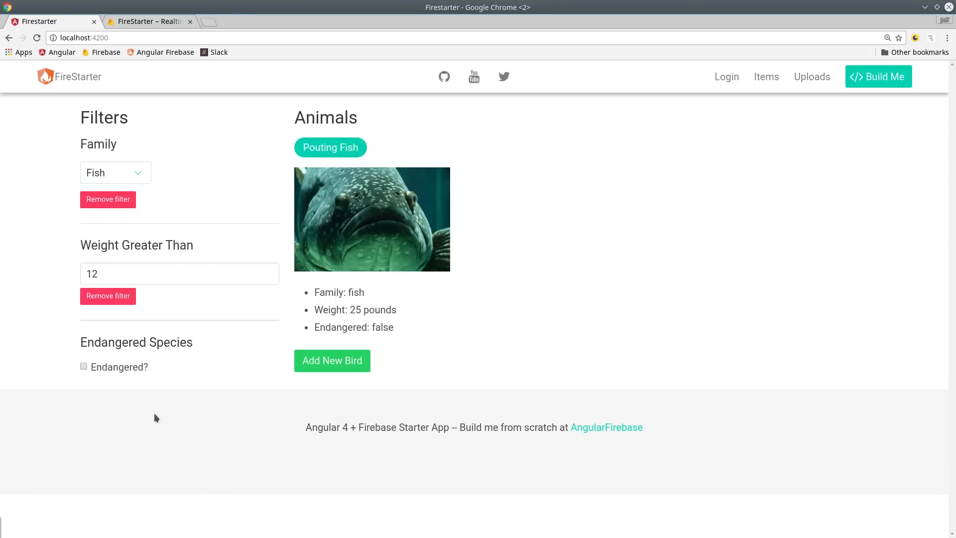
{"action": "left_click", "coordinate": [84, 365]}
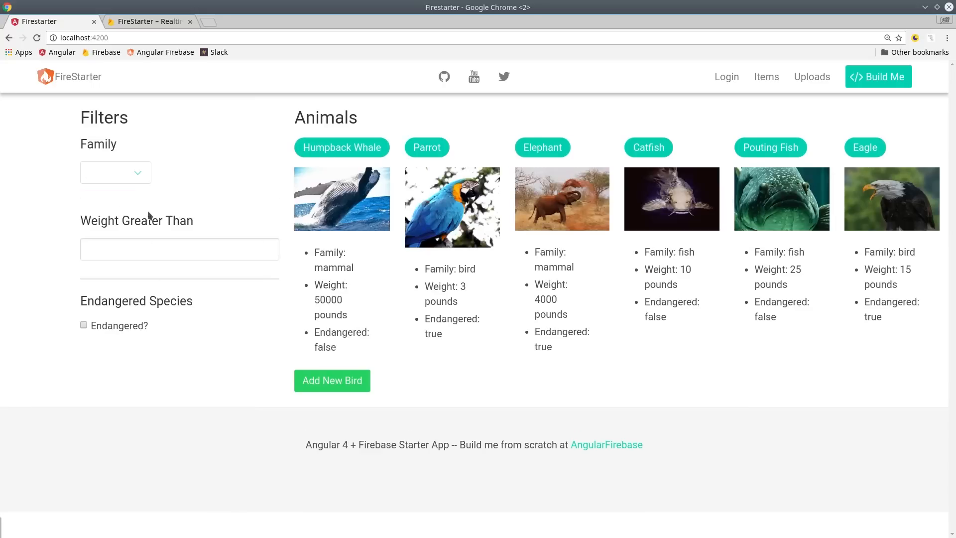
Filter to the Bird family, add a new bird (Crane), then remove the family filter
{"action": "left_click", "coordinate": [115, 172]}
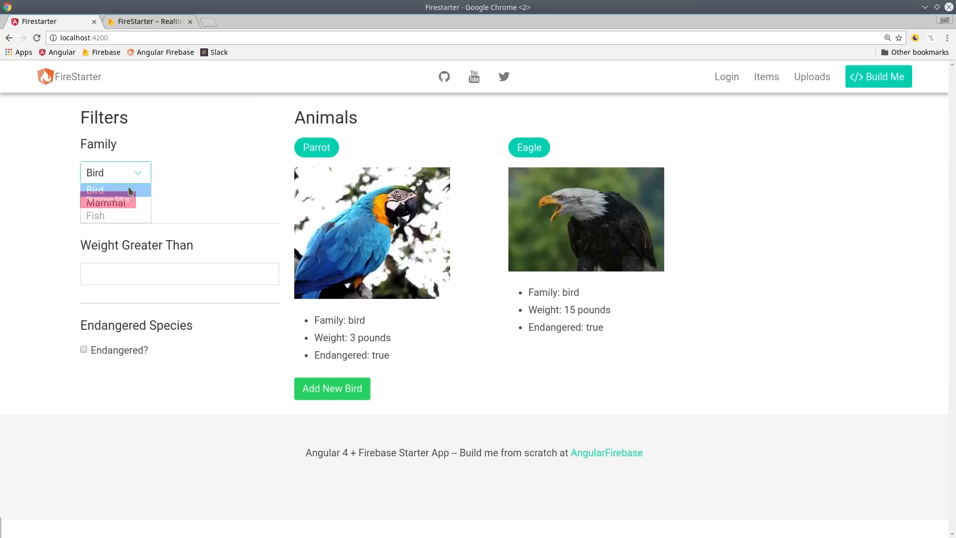
{"action": "left_click", "coordinate": [95, 189]}
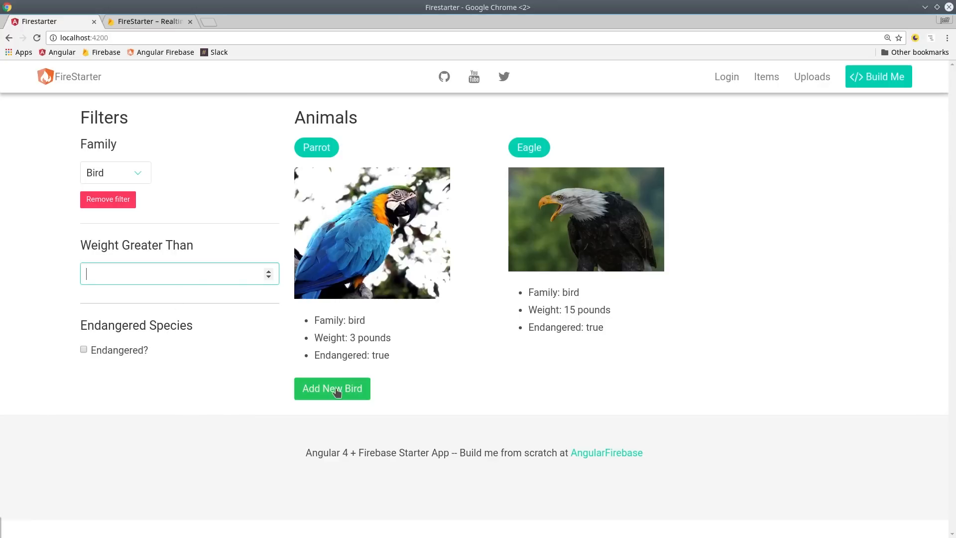
{"action": "left_click", "coordinate": [332, 388]}
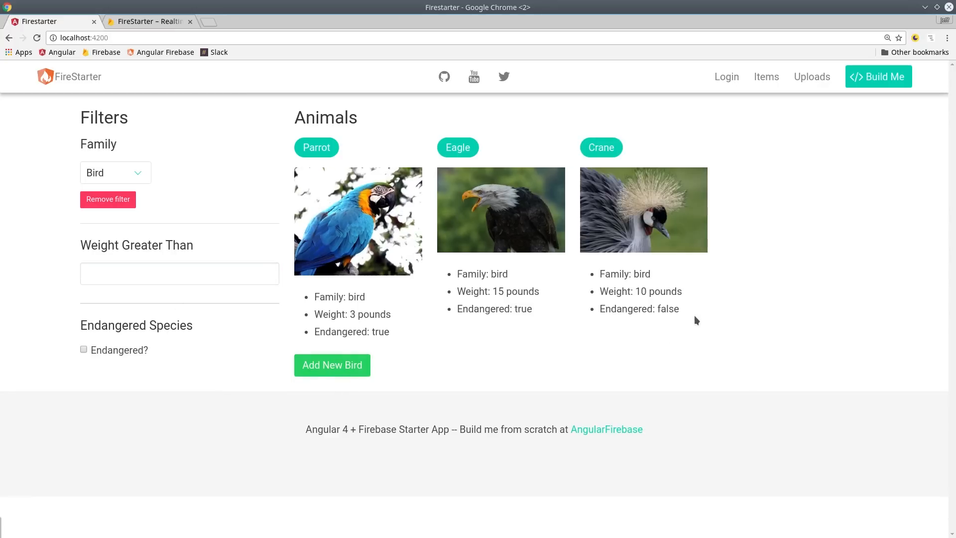
{"action": "mouse_move", "coordinate": [597, 368]}
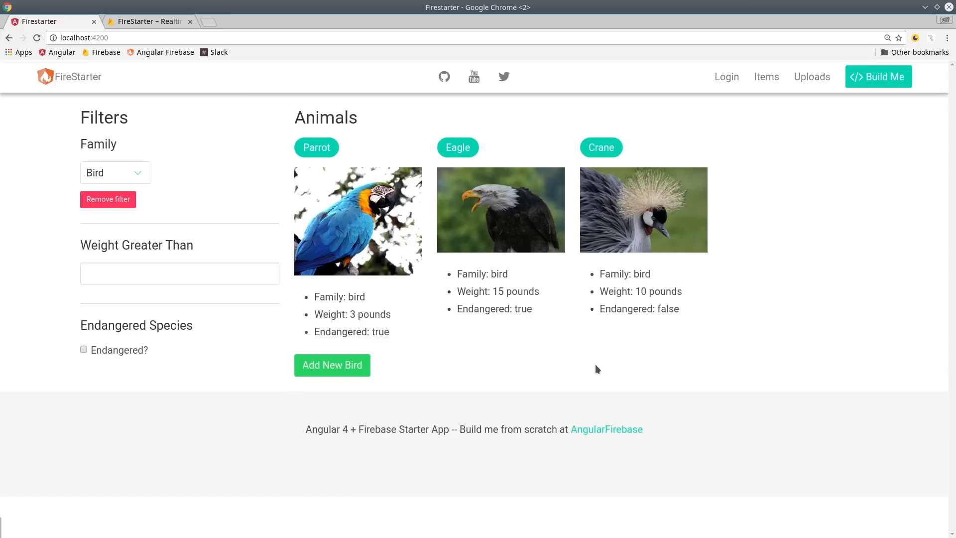
{"action": "left_click", "coordinate": [107, 199]}
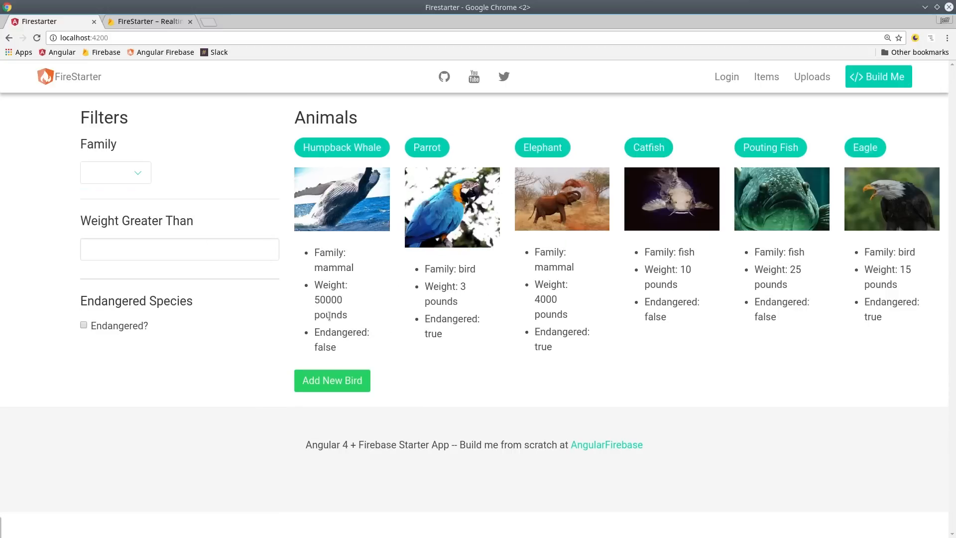
Set the minimum weight to 5000 and combine it with a family choice, then move to the Firebase tab
{"action": "type", "text": "5"}
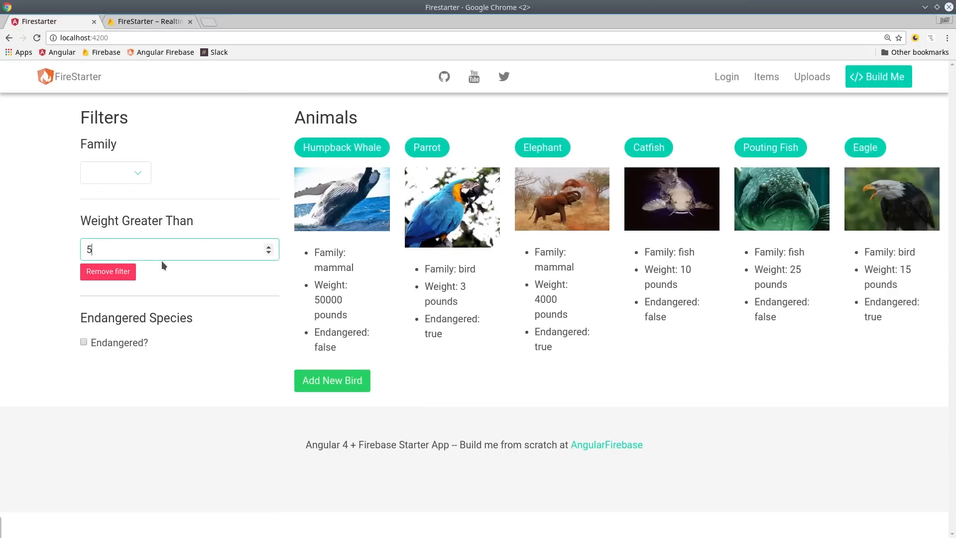
{"action": "type", "text": "000"}
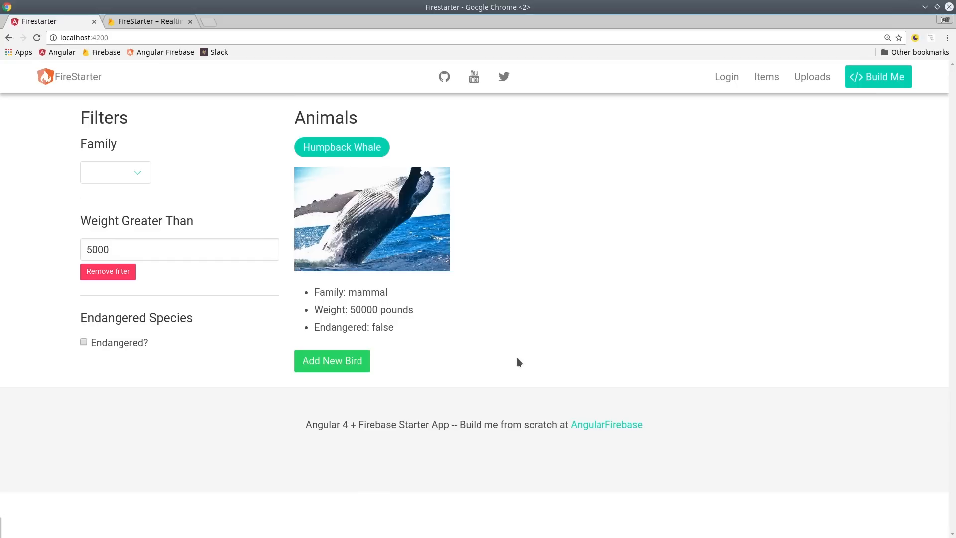
{"action": "left_click", "coordinate": [115, 173]}
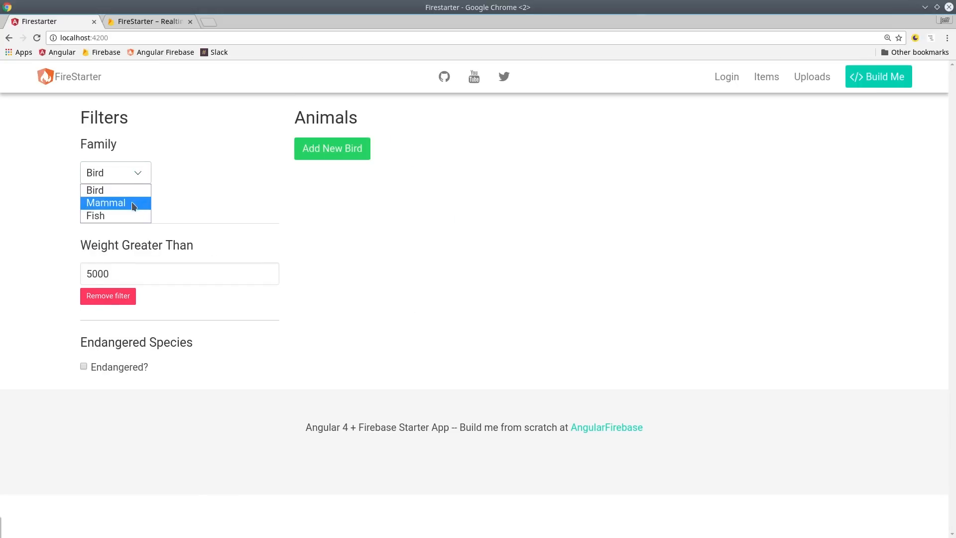
{"action": "left_click", "coordinate": [149, 21]}
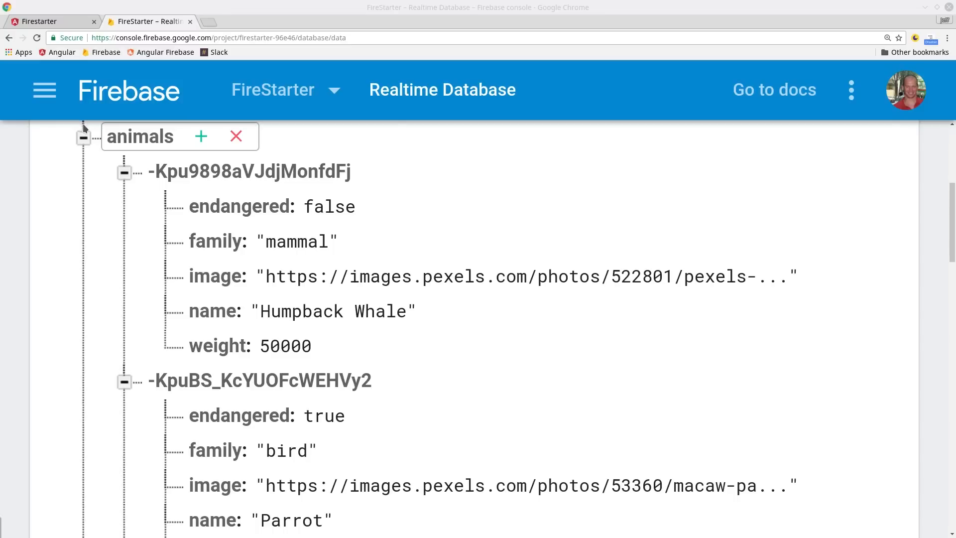
Inspect the animals node and its child records in the Realtime Database data view
{"action": "left_click", "coordinate": [249, 171]}
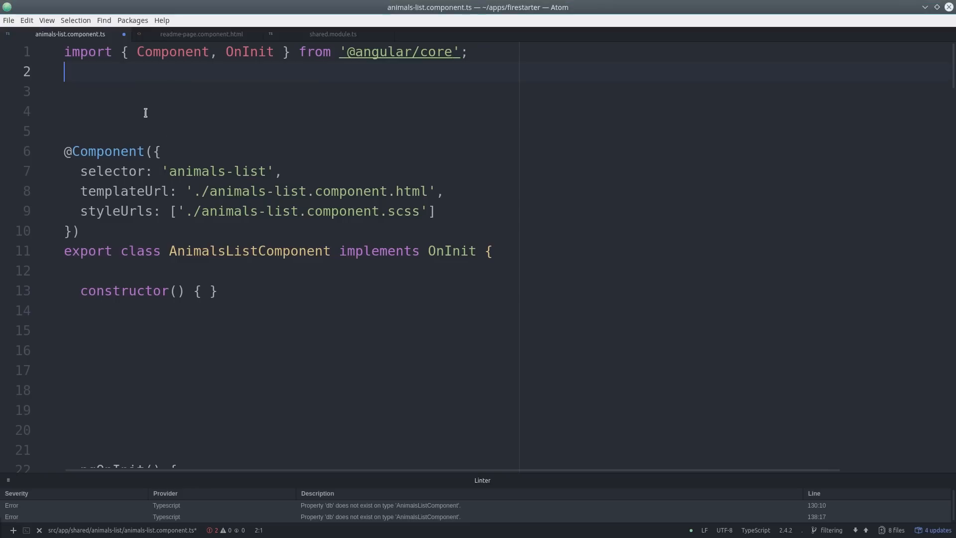
Import AngularFireDatabase from angularfire2/database and inject it as private db in the constructor
{"action": "type", "text": "import { AngularFireDatabase } from 'angularfire2/database';"}
{"action": "left_click", "coordinate": [290, 90]}
{"action": "type", "text": "import * as _ from 'lodash';"}
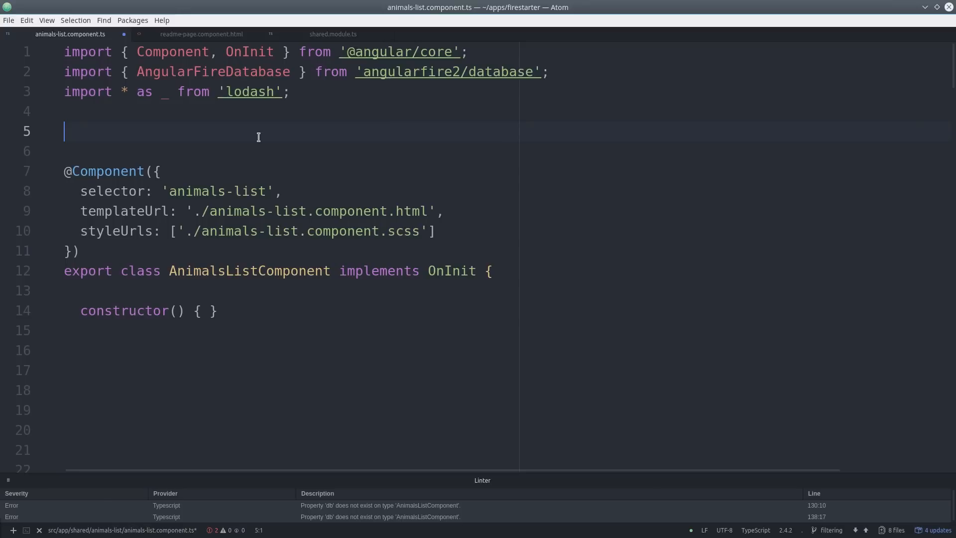
{"action": "type", "text": "private db: AngularFireDatabase"}
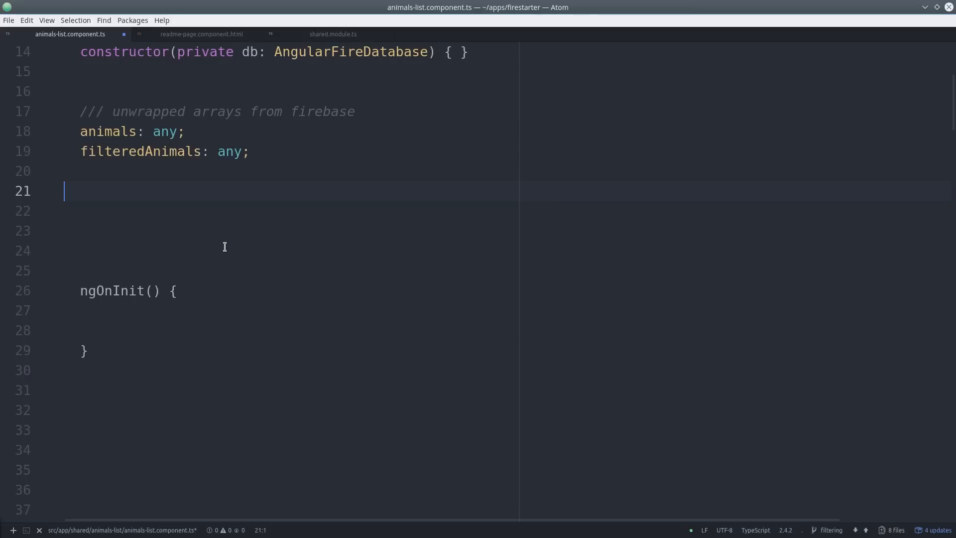
{"action": "mouse_move", "coordinate": [219, 255]}
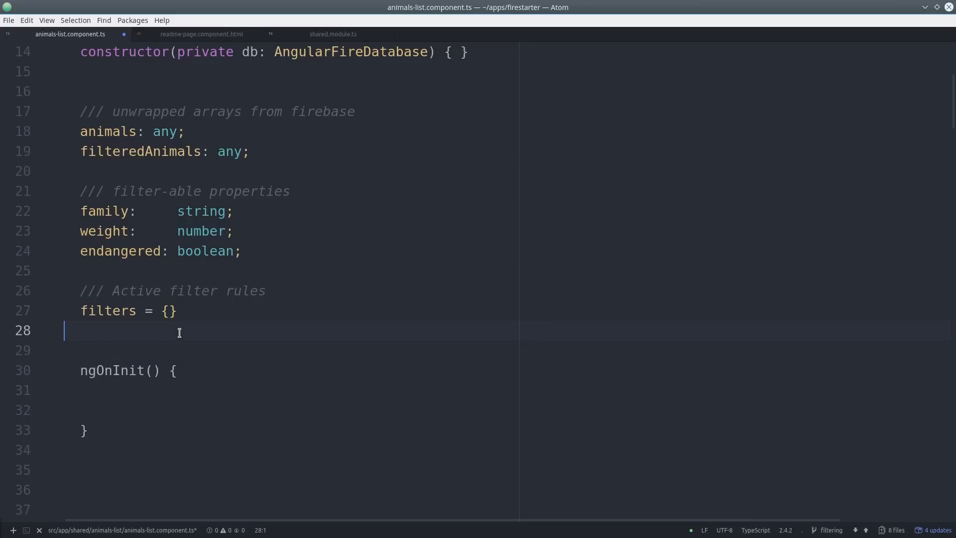
{"action": "mouse_move", "coordinate": [224, 355]}
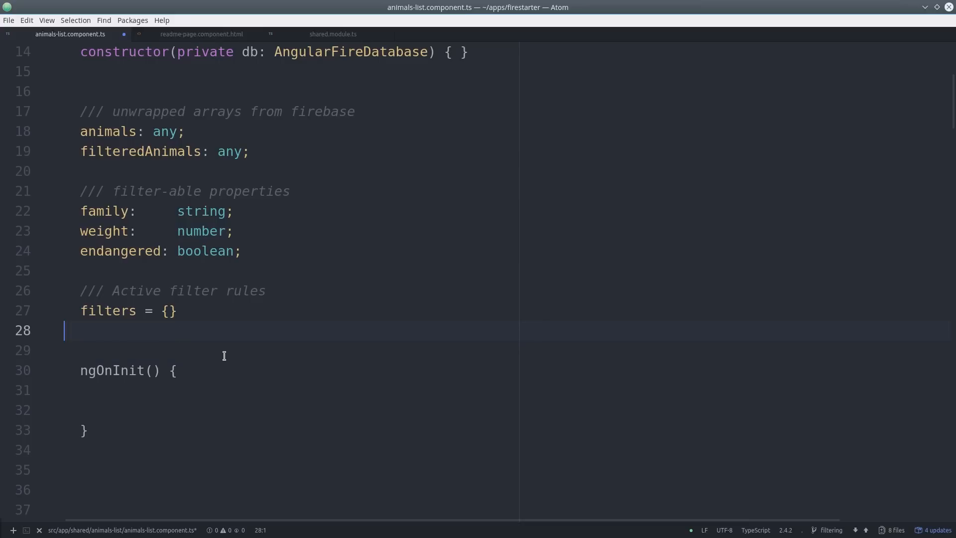
Subscribe to db.list('/animals'), store this.animals, call applyFilters and start this.filteredAnimals assignment
{"action": "type", "text": "this.db.list('/animals')"}
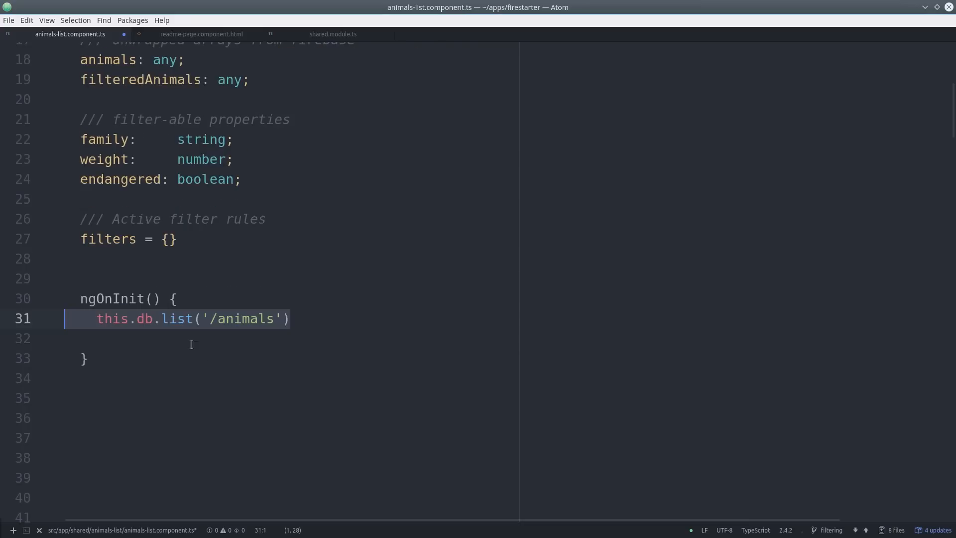
{"action": "type", "text": ".subscribe(animals => {"}
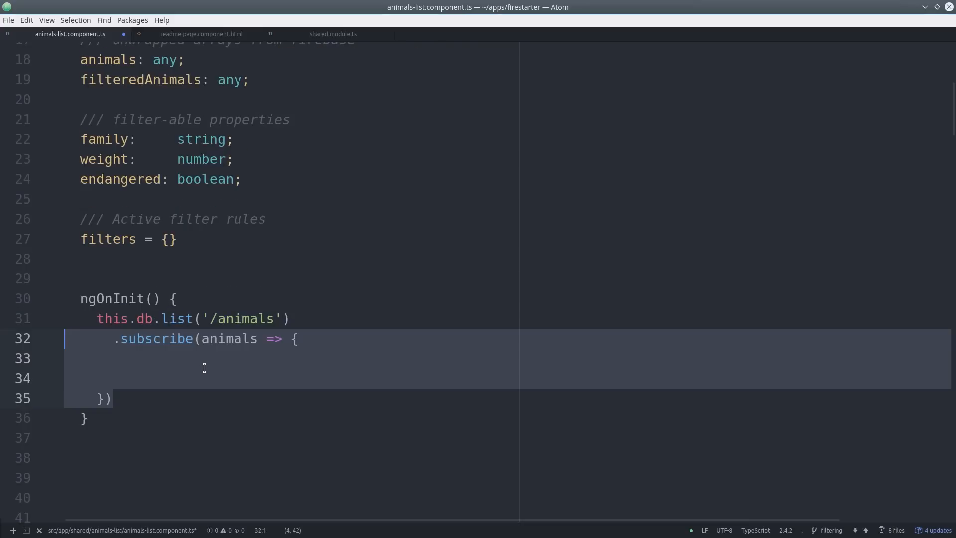
{"action": "type", "text": "this.animals = animals;"}
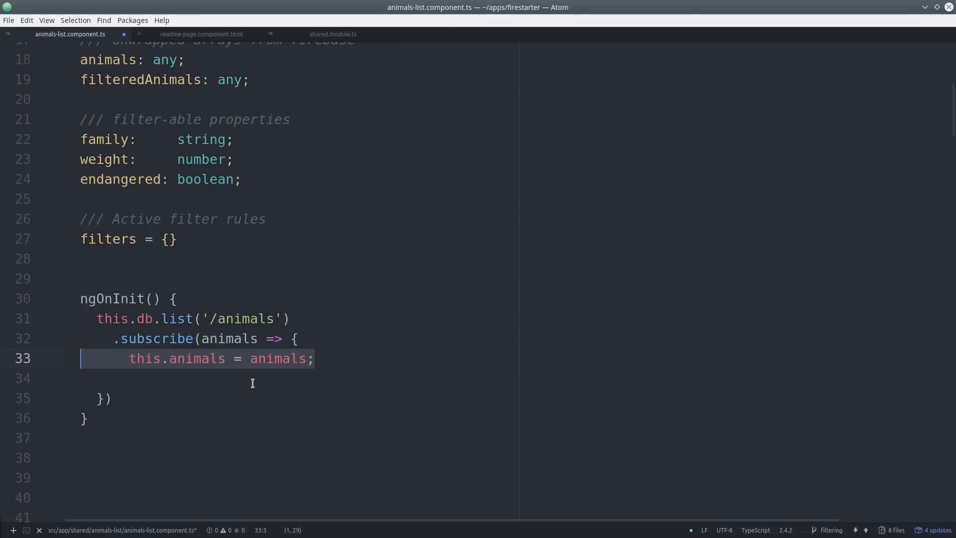
{"action": "type", "text": "this.applyFilters()"}
{"action": "left_click", "coordinate": [513, 457]}
{"action": "type", "text": "private applyFilters() {"}
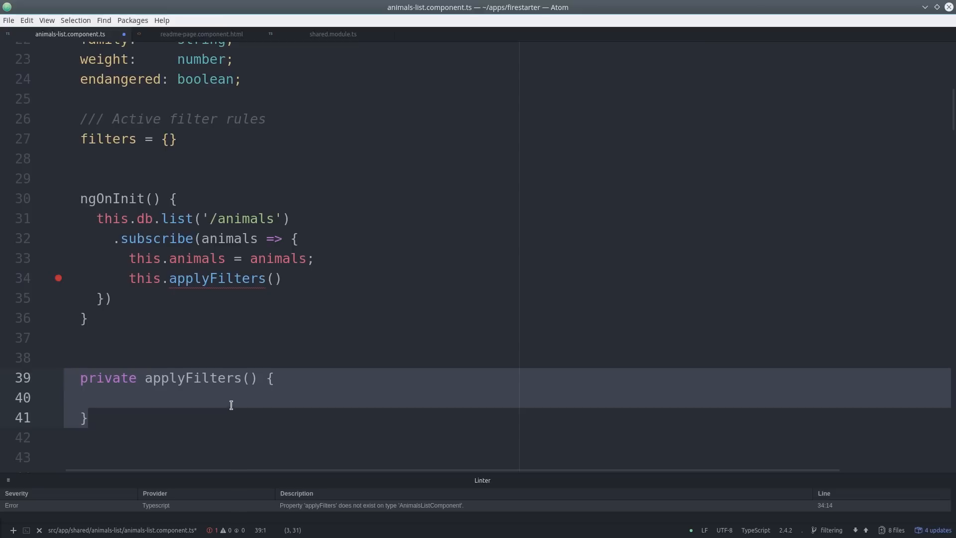
{"action": "type", "text": "this.filteredAnimals ="}
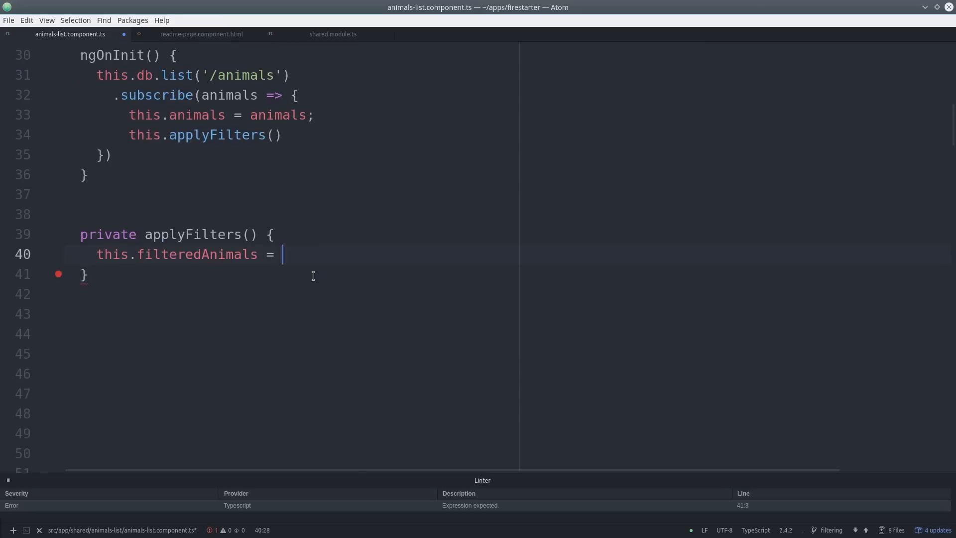
Assign filteredAnimals = _.filter(this.animals, _.conforms(this.filters)) inside applyFilters
{"action": "type", "text": "_.filter()"}
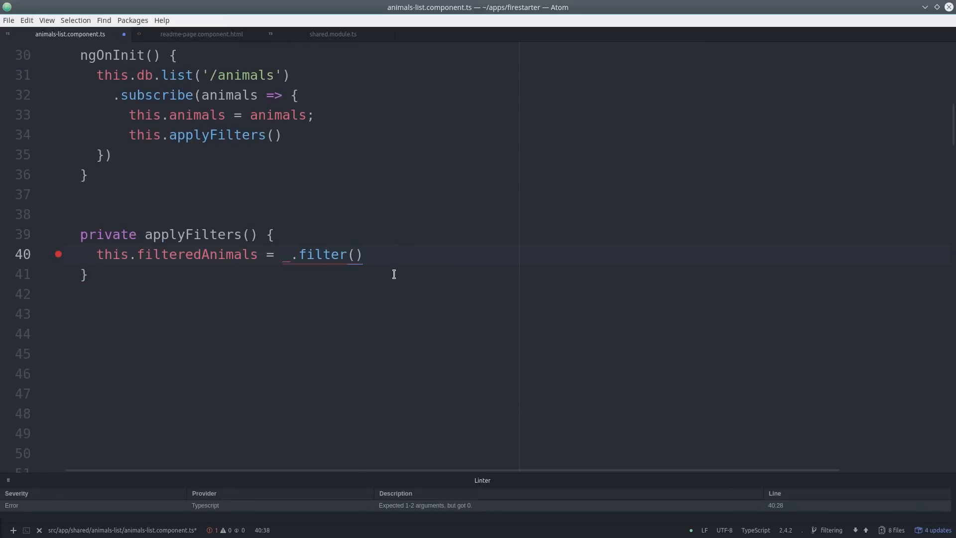
{"action": "type", "text": "this.animals,"}
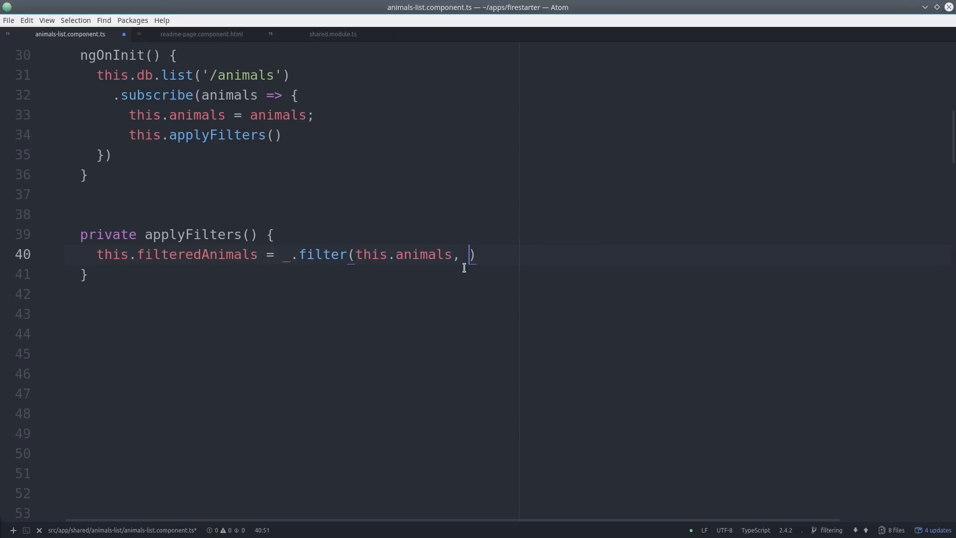
{"action": "type", "text": "_.conforms()"}
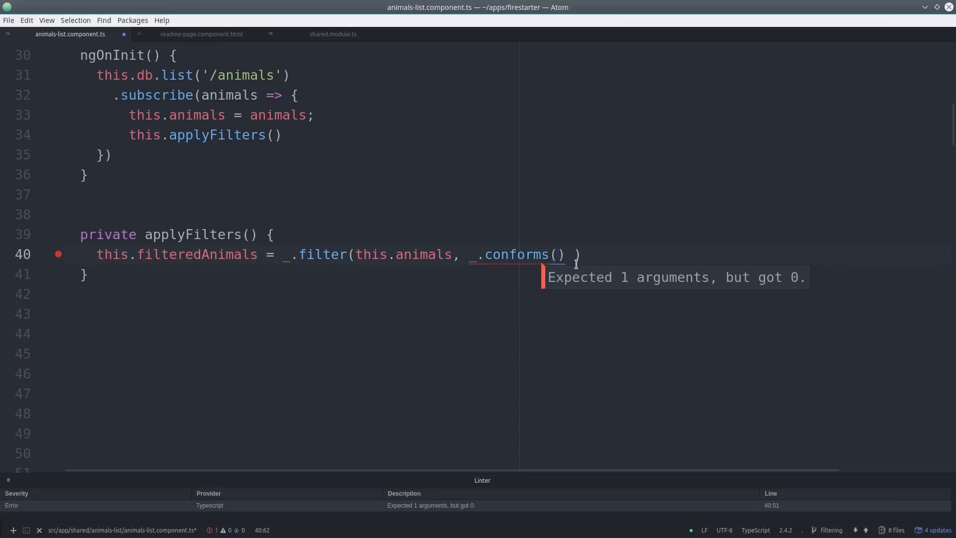
{"action": "type", "text": "this.filters"}
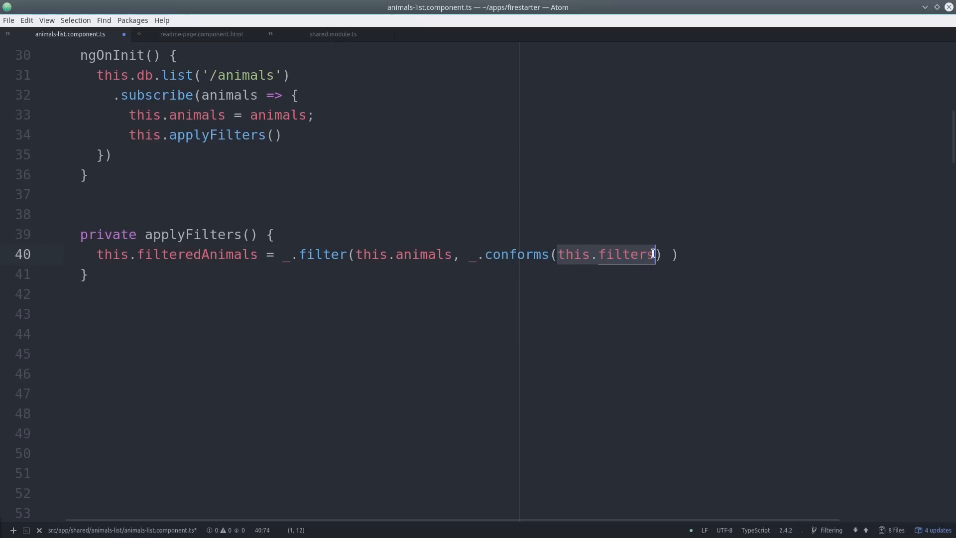
{"action": "left_click", "coordinate": [219, 333]}
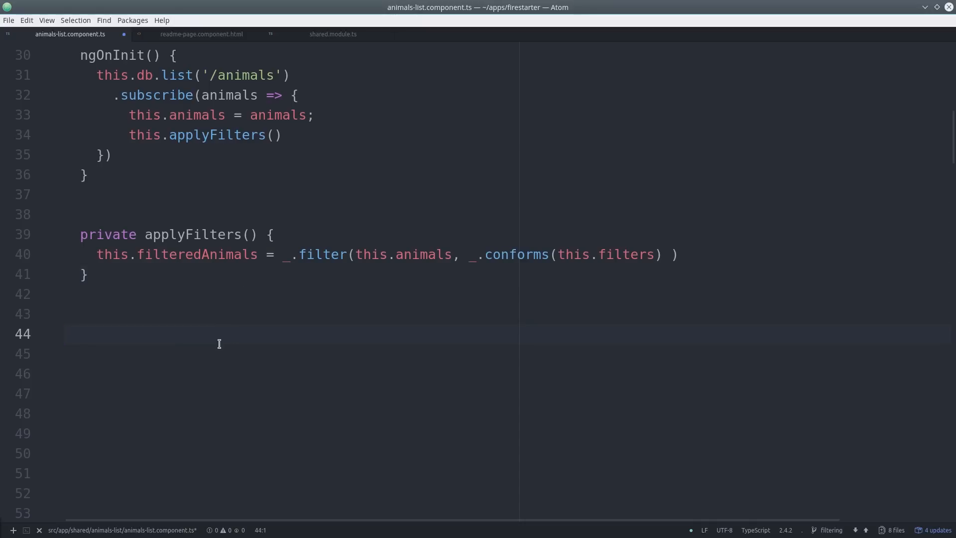
Write filterExact(property, rule) setting this.filters[property] = val => val == rule and calling applyFilters
{"action": "type", "text": "/// filter property by equality to rule"}
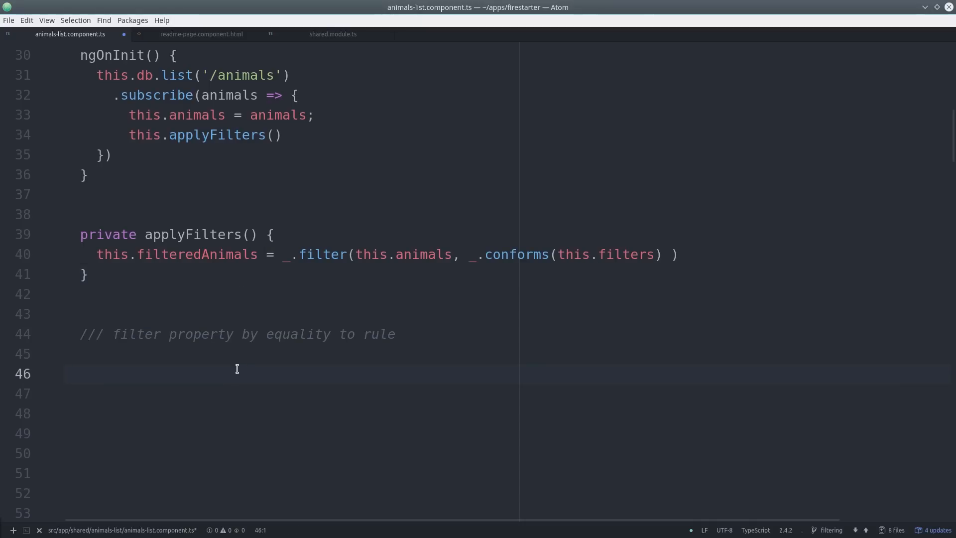
{"action": "type", "text": "filterExact(property: string, rule: any) {"}
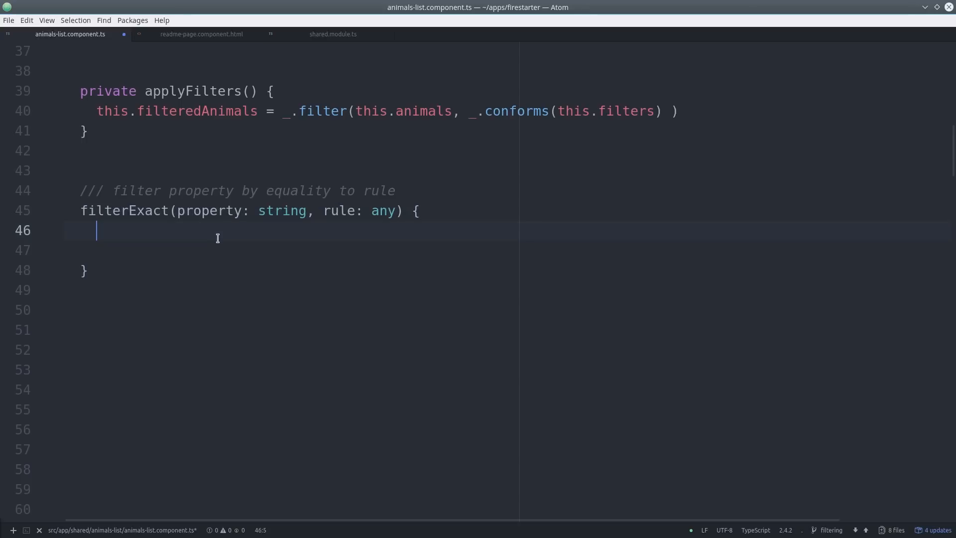
{"action": "type", "text": "this.filters[property] ="}
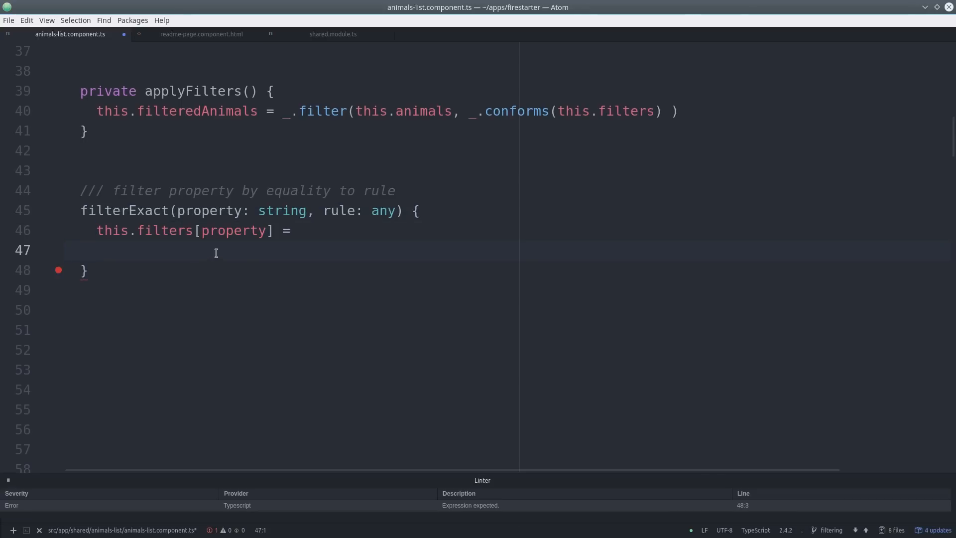
{"action": "type", "text": "val => val"}
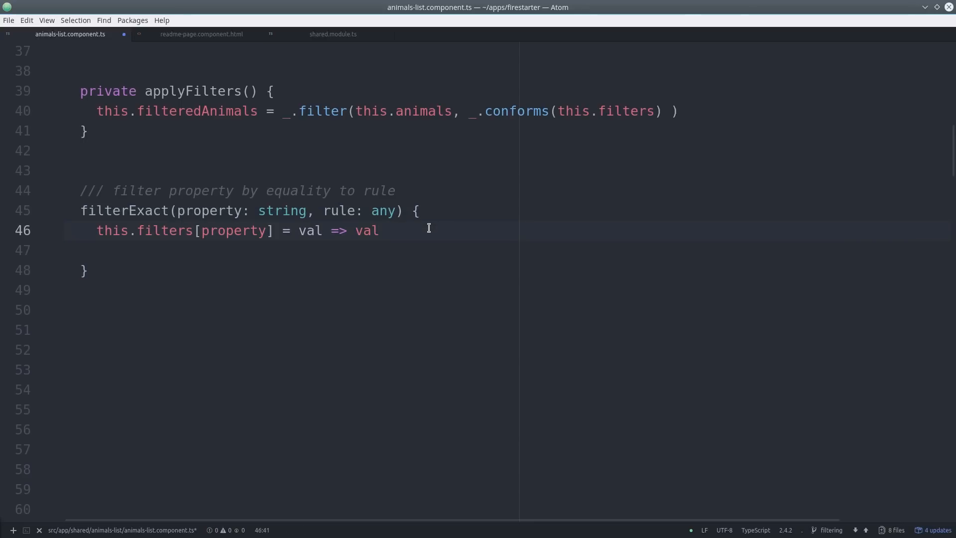
{"action": "type", "text": "== rule"}
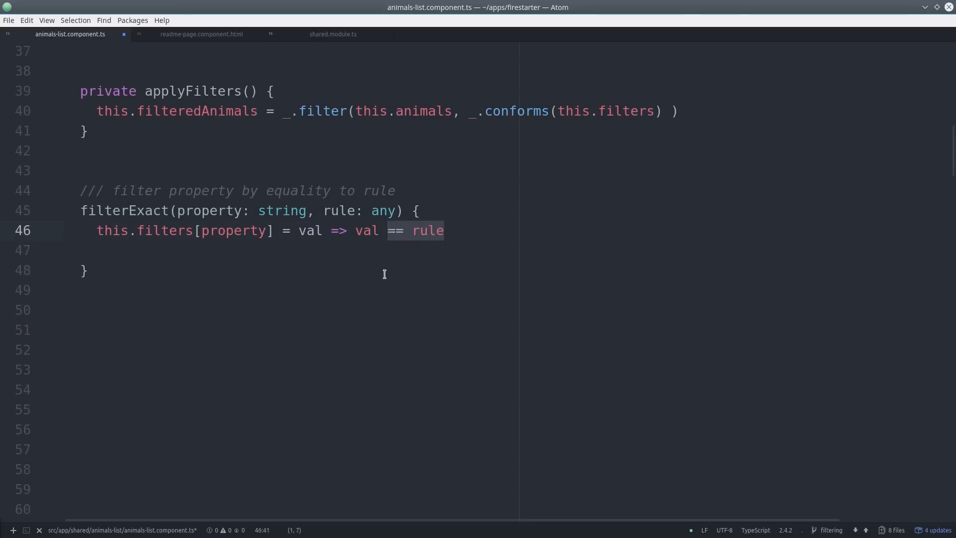
{"action": "type", "text": "this.applyFilters()"}
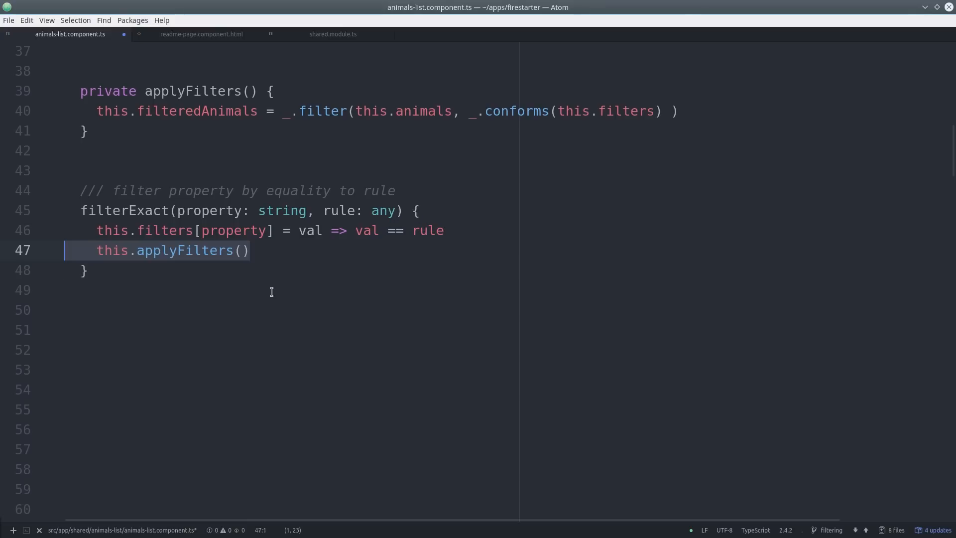
{"action": "left_click", "coordinate": [87, 269]}
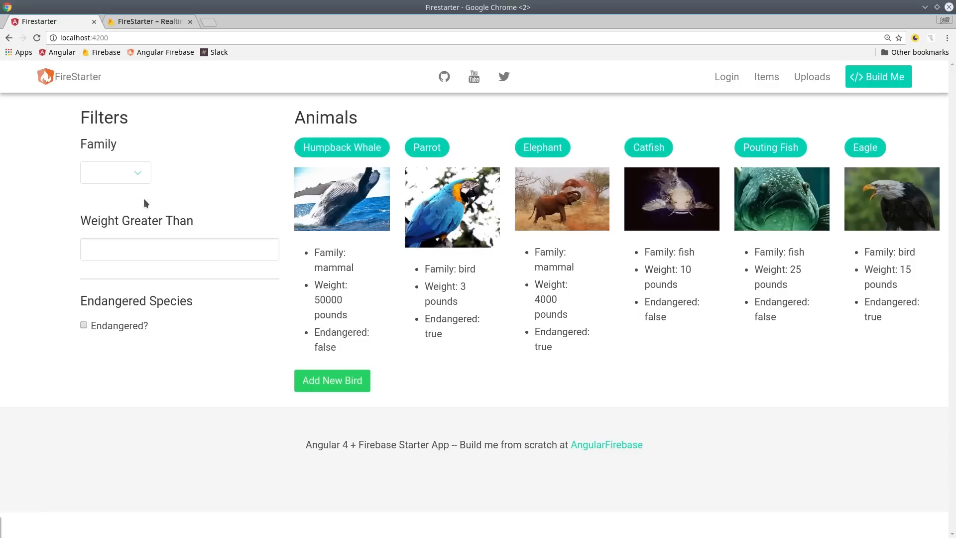
{"action": "left_click", "coordinate": [116, 172]}
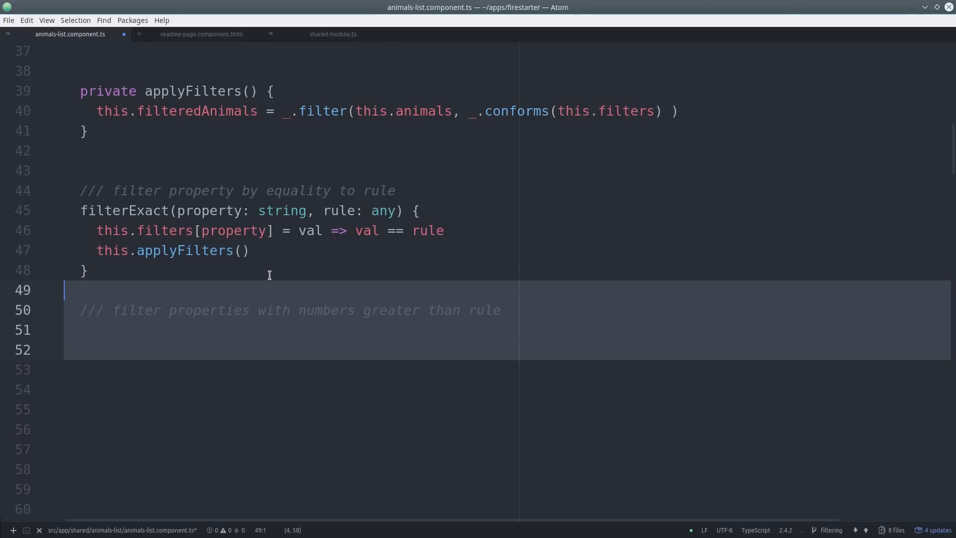
Write filterGreaterThan(property, rule: number) setting val => val > rule and calling applyFilters
{"action": "type", "text": "filterGreaterThan(property: string, rule: number) {"}
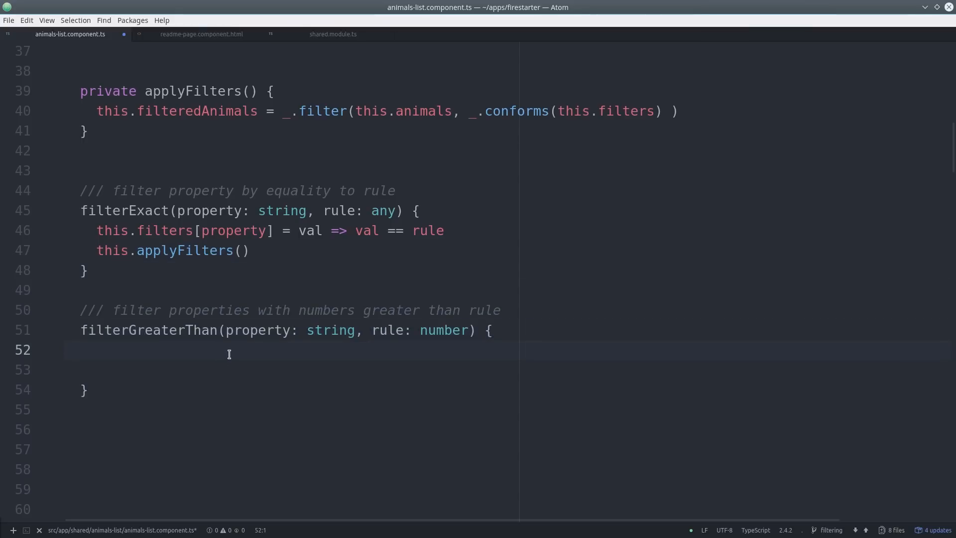
{"action": "type", "text": "this.filters[property] = val =>"}
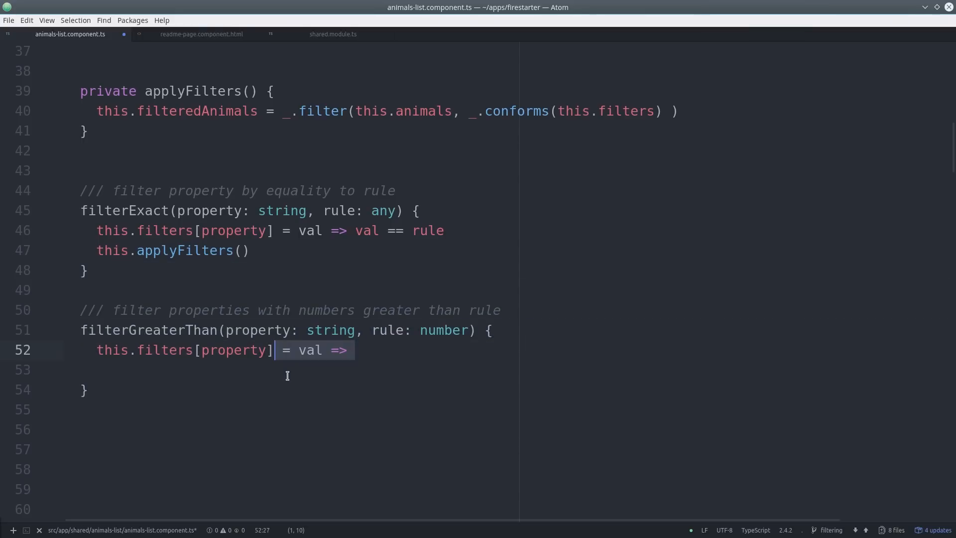
{"action": "type", "text": "val > rule"}
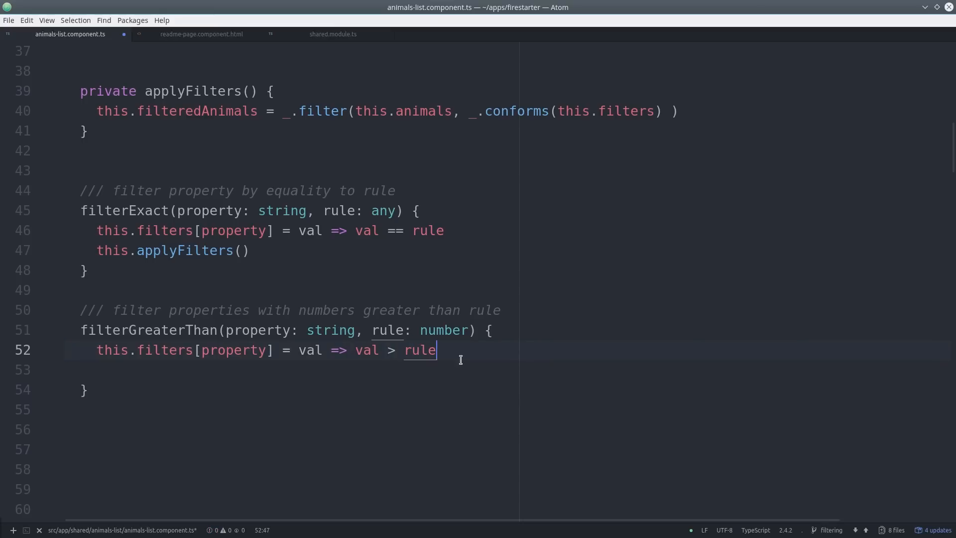
{"action": "type", "text": "this.applyFilters()"}
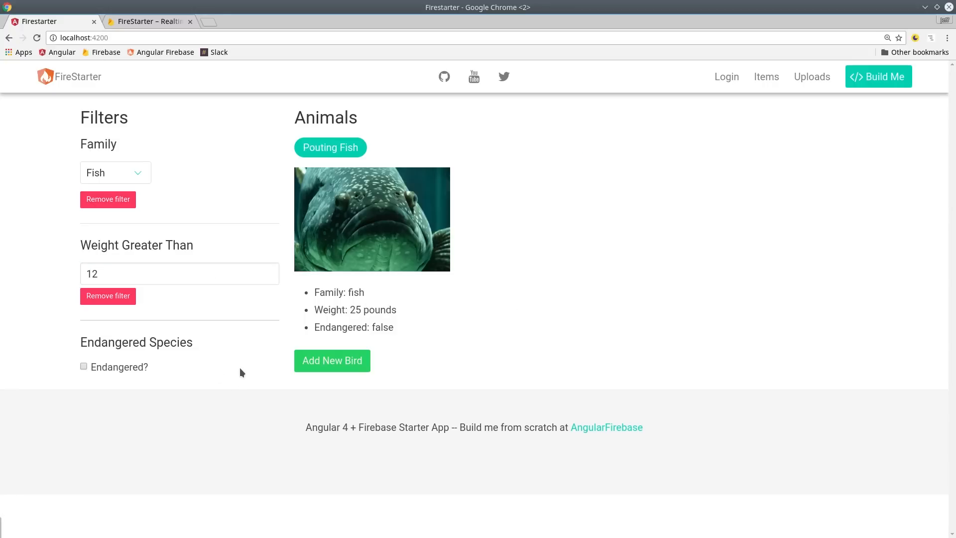
{"action": "mouse_move", "coordinate": [94, 344]}
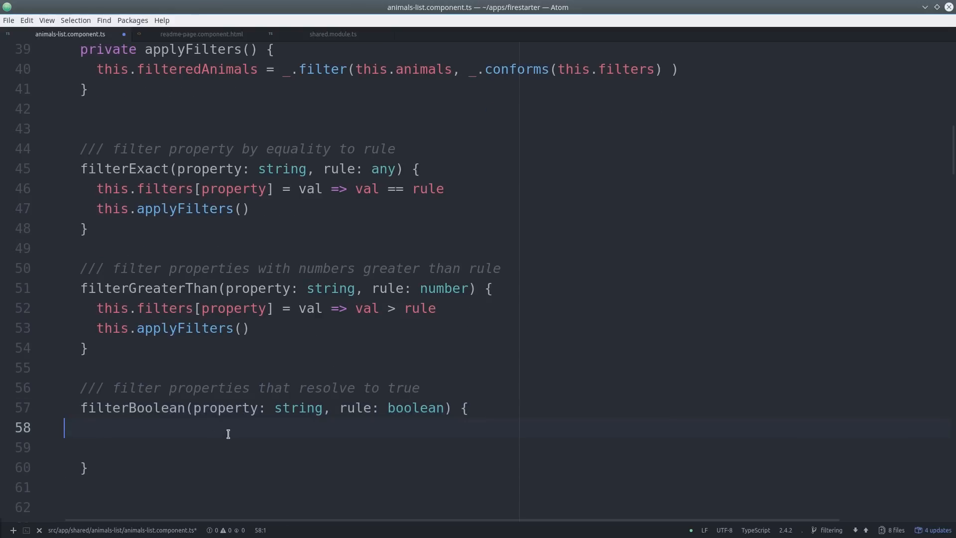
Make filterBoolean remove the filter when rule is false, and removeFilter delete this.filters[property] and null this[property]
{"action": "type", "text": "if (!rule) this.removeFilter(property)"}
{"action": "type", "text": "removeFilter(property: string) {"}
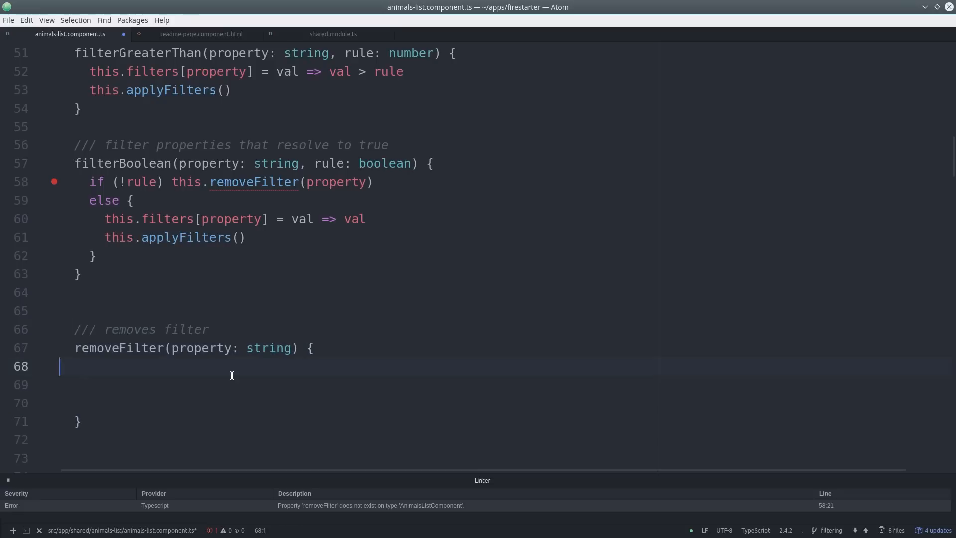
{"action": "type", "text": "delete this.filters[property]"}
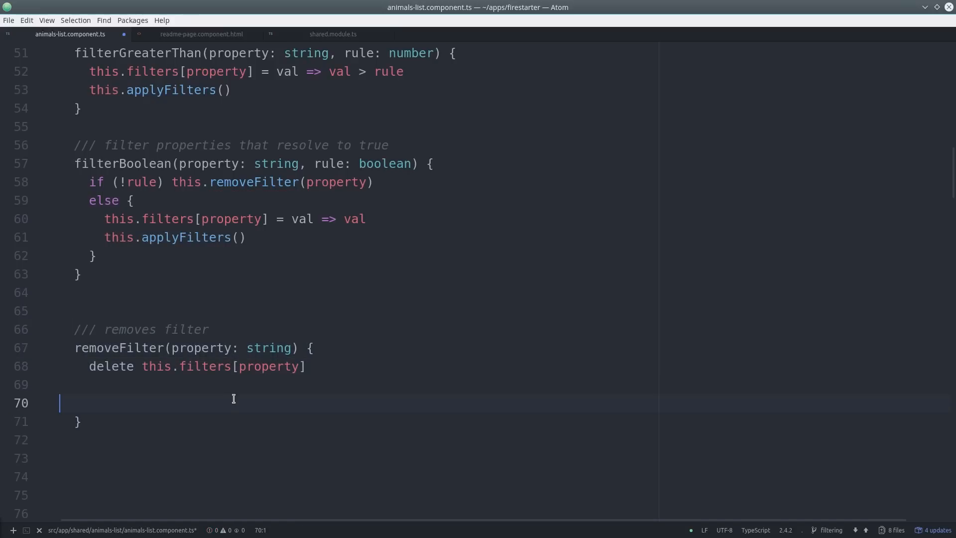
{"action": "type", "text": "this[property] = null"}
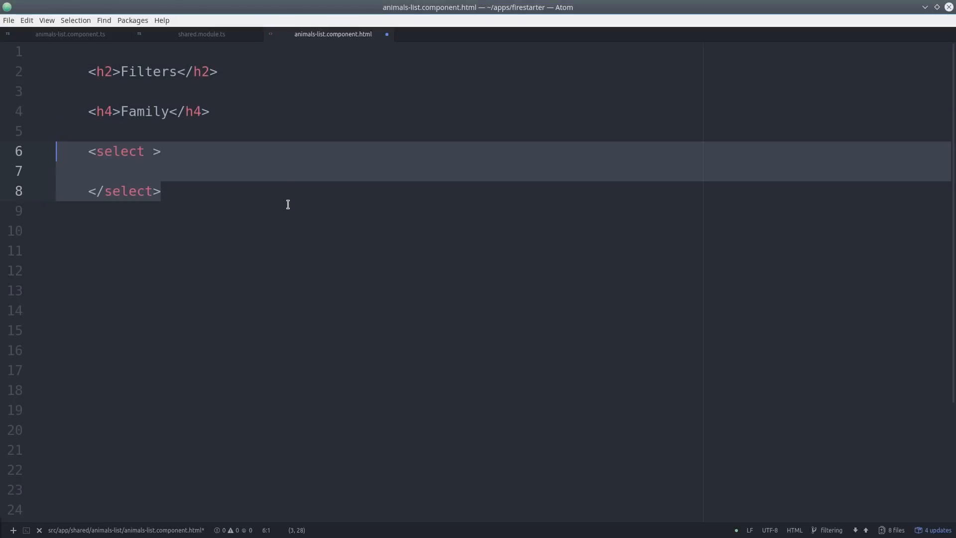
Bind the Family select with [(ngModel)]="family" and (change)="filterExact('family', family)"
{"action": "type", "text": "[(ngModel)]=\"family\""}
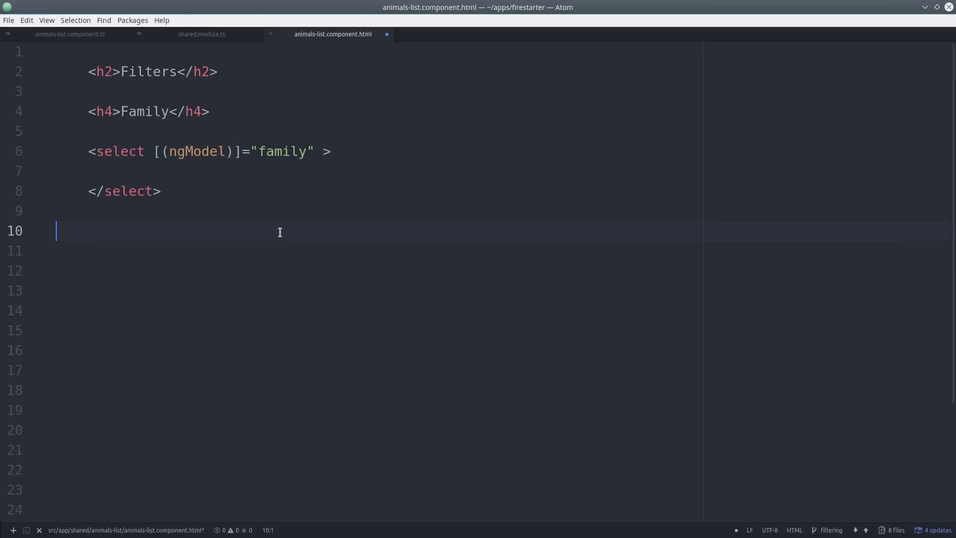
{"action": "type", "text": "(change)=\"filterExact()\""}
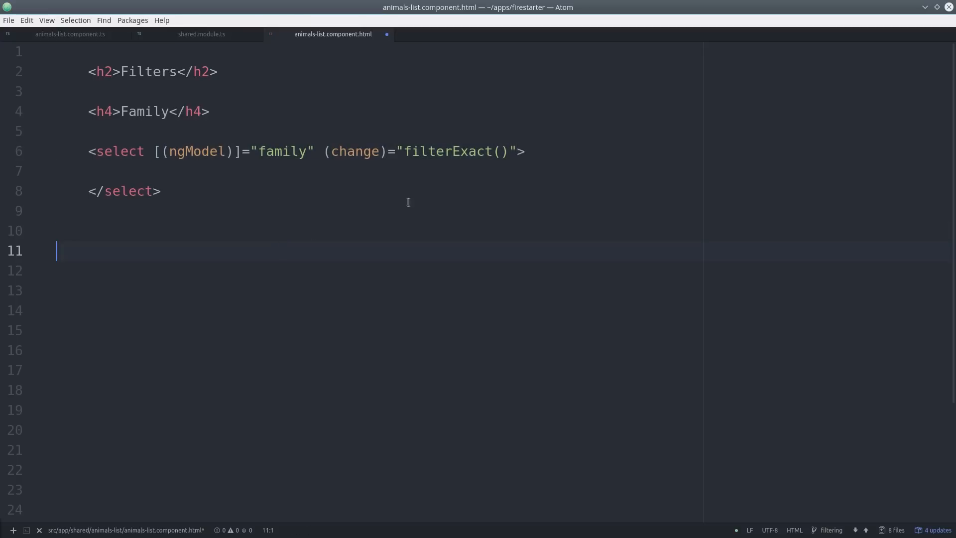
{"action": "type", "text": "'family',"}
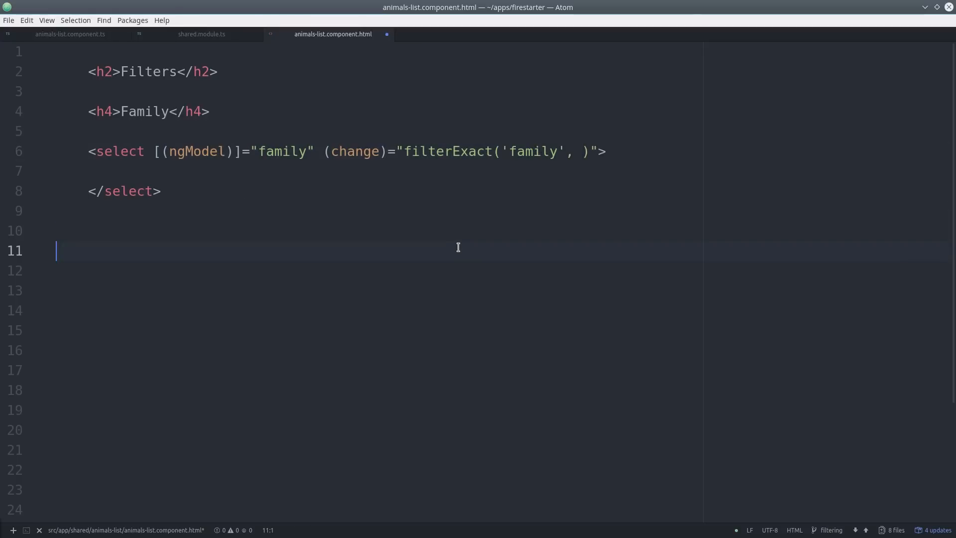
{"action": "type", "text": "family"}
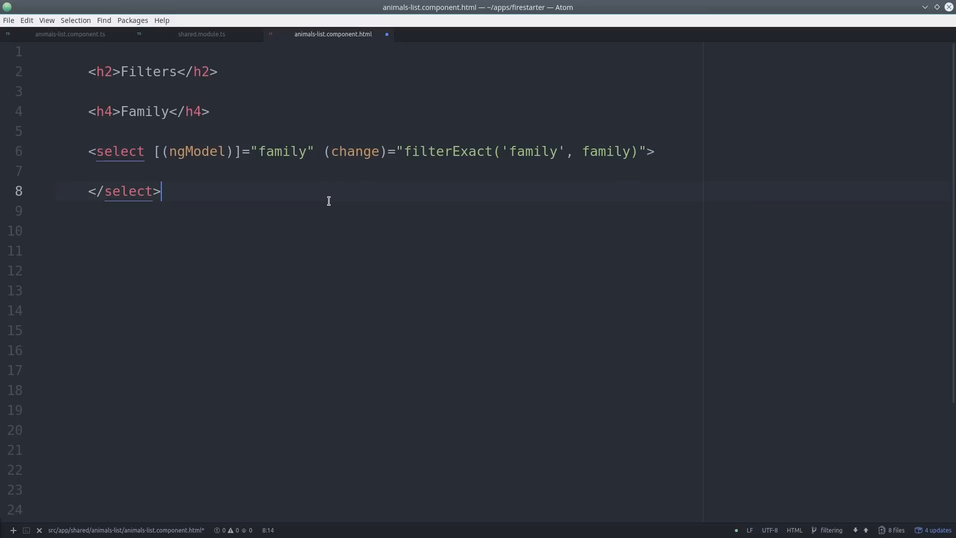
Add the Bird option tag and a Remove button calling removeFilter('family')
{"action": "type", "text": "<option value=\"bird\">Bird</option>"}
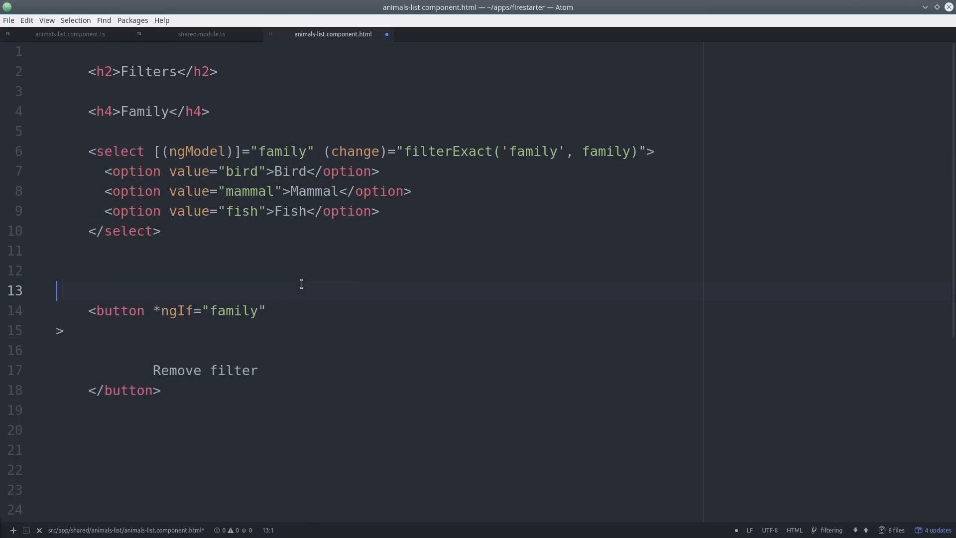
{"action": "type", "text": "(click)=\"removeFilter('family')\""}
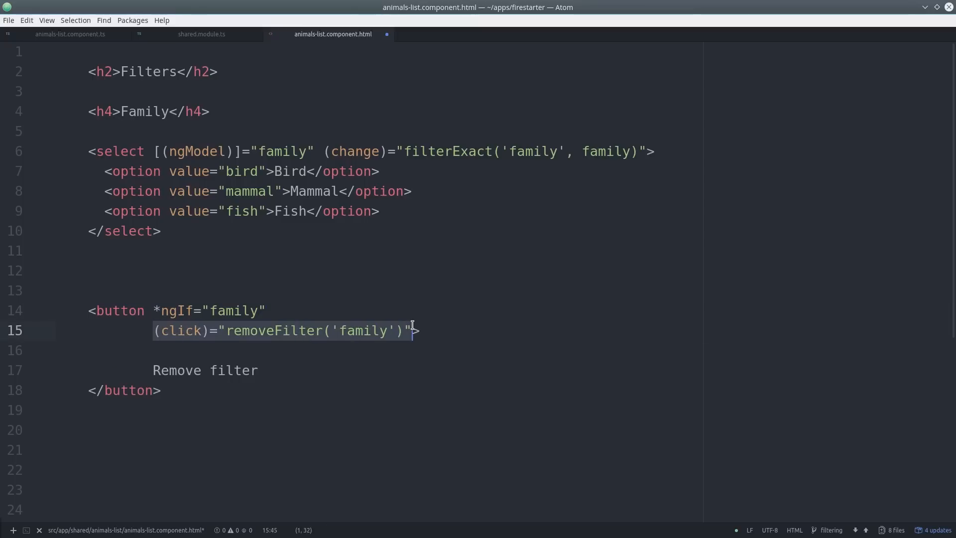
{"action": "left_click", "coordinate": [278, 416]}
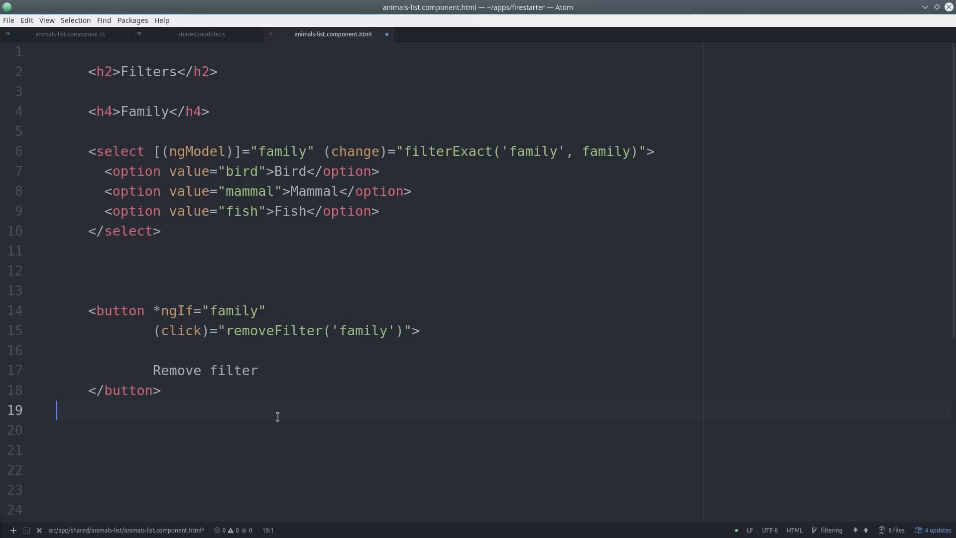
{"action": "scroll", "scroll_direction": "down", "scroll_amount": 3}
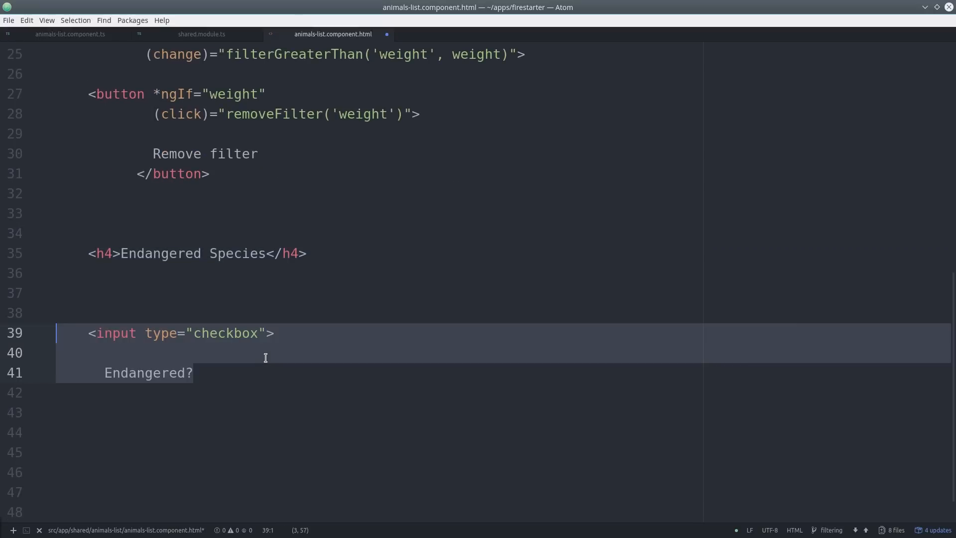
Bind the Endangered checkbox with [(ngModel)]="endangered"
{"action": "type", "text": "[(ngModel)]=\"endangered\""}
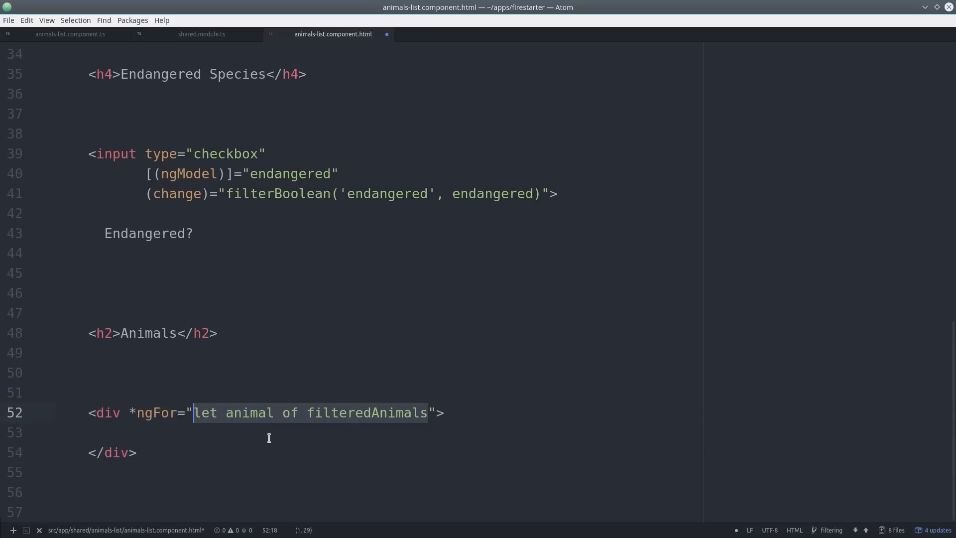
{"action": "left_click", "coordinate": [296, 412]}
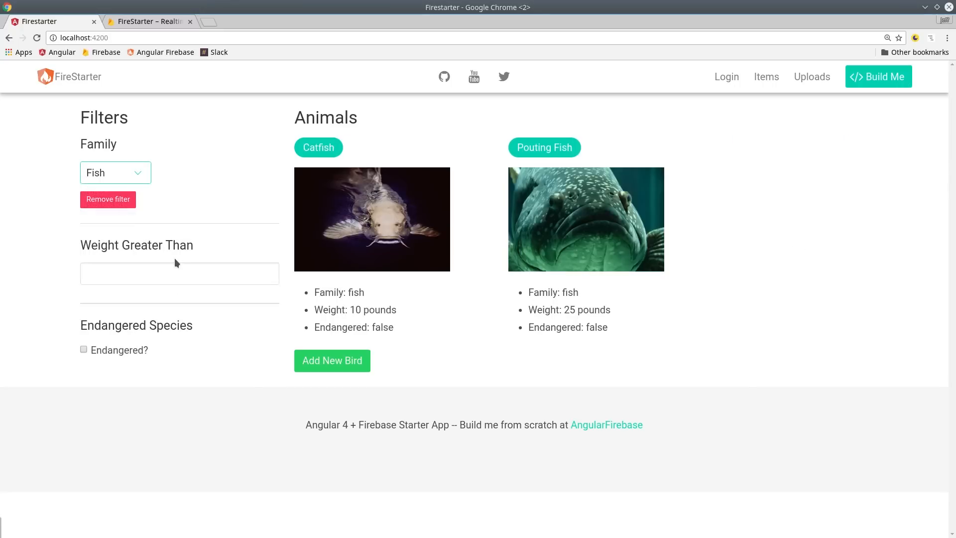
Enter 12 in the Weight Greater Than field to narrow the fish-only list
{"action": "type", "text": "12"}
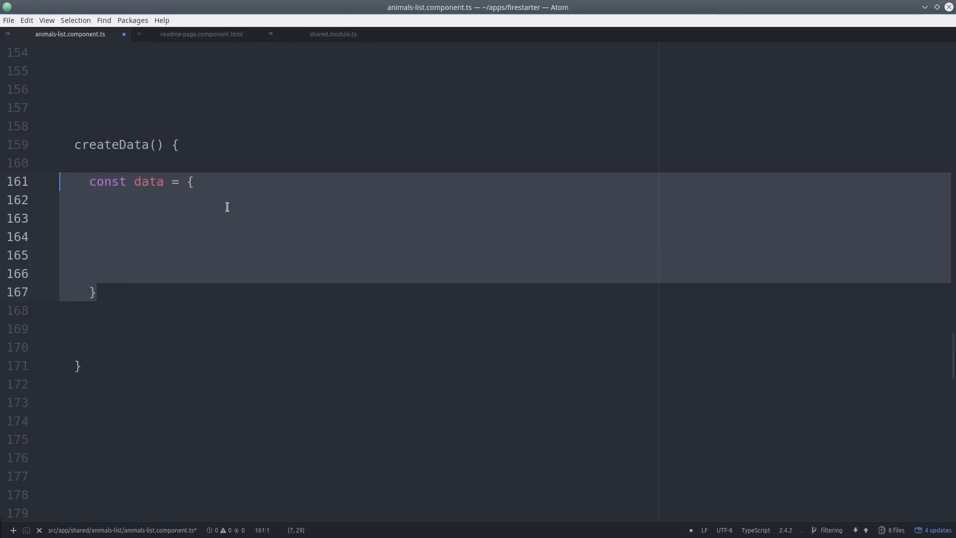
Write the Crane object with composite key endangered_family_weight: 'false_bird_10' and push it to '/animals'
{"action": "type", "text": "name: 'Crane',"}
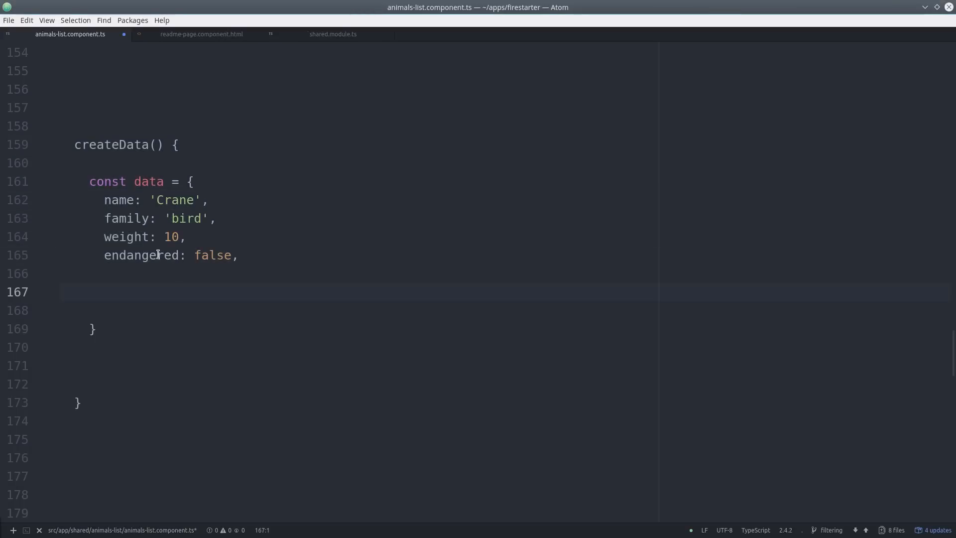
{"action": "type", "text": "// composite keys"}
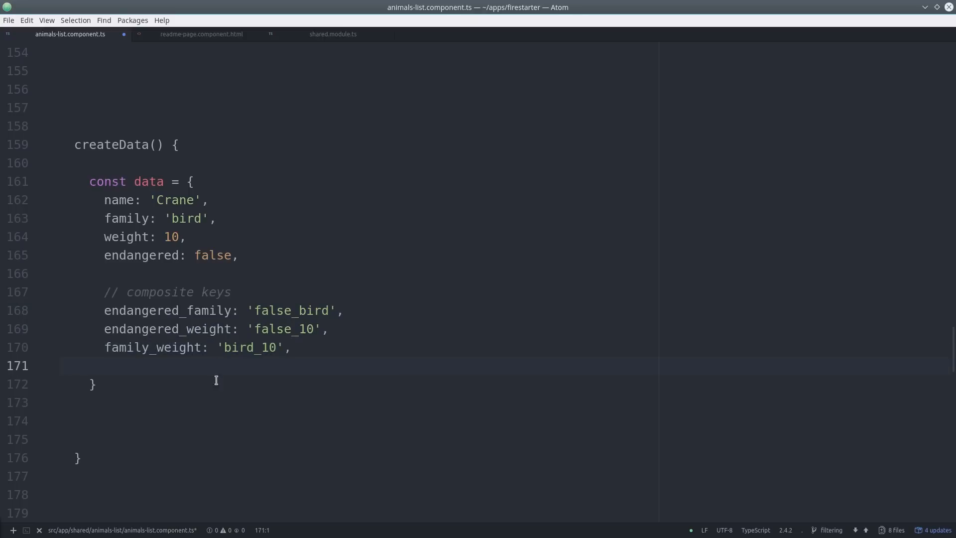
{"action": "type", "text": "endangered_family_weight: 'false_bird_10'"}
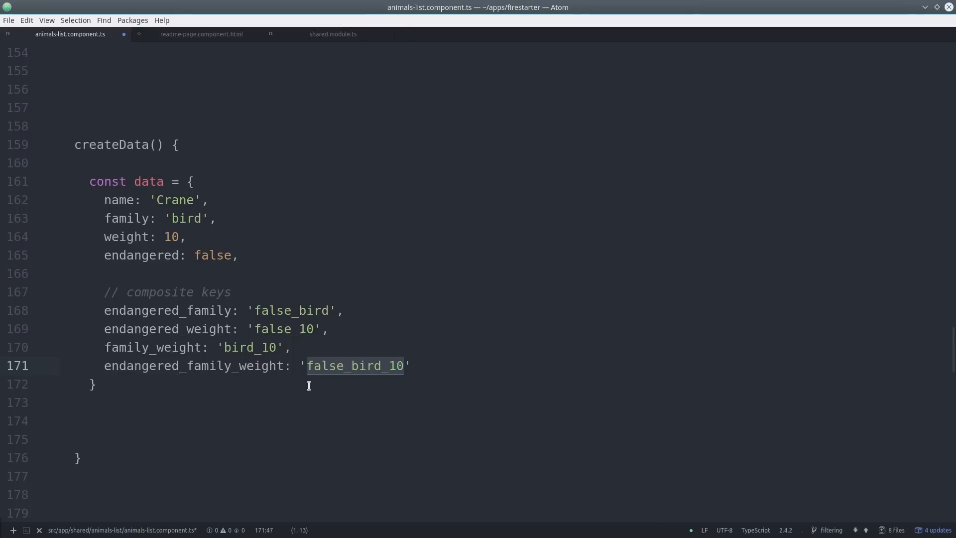
{"action": "type", "text": "this.db.list('/animals').push(data)"}
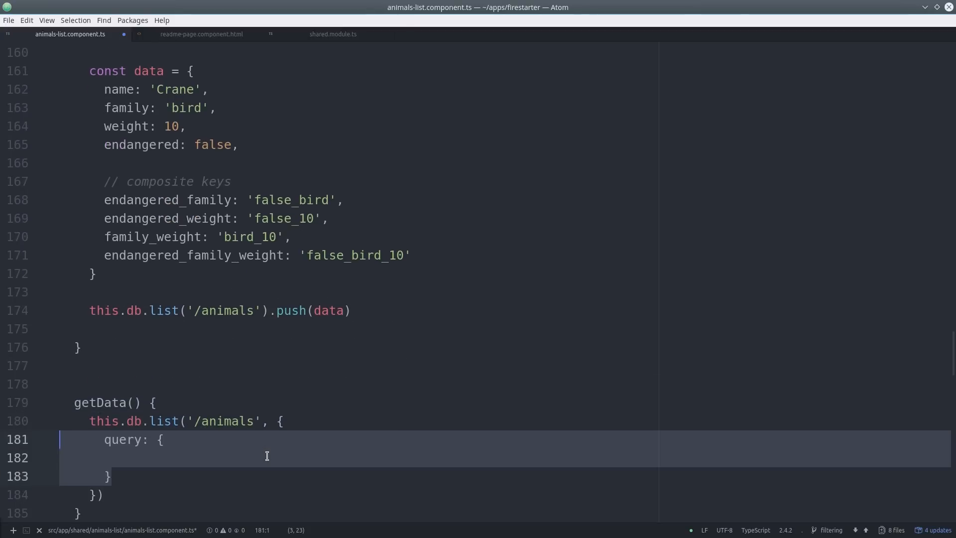
Add orderByChild: 'endangered_family_weight' to the getData query and select that key in the data object
{"action": "type", "text": "orderByChild: 'endangered_family_weight',"}
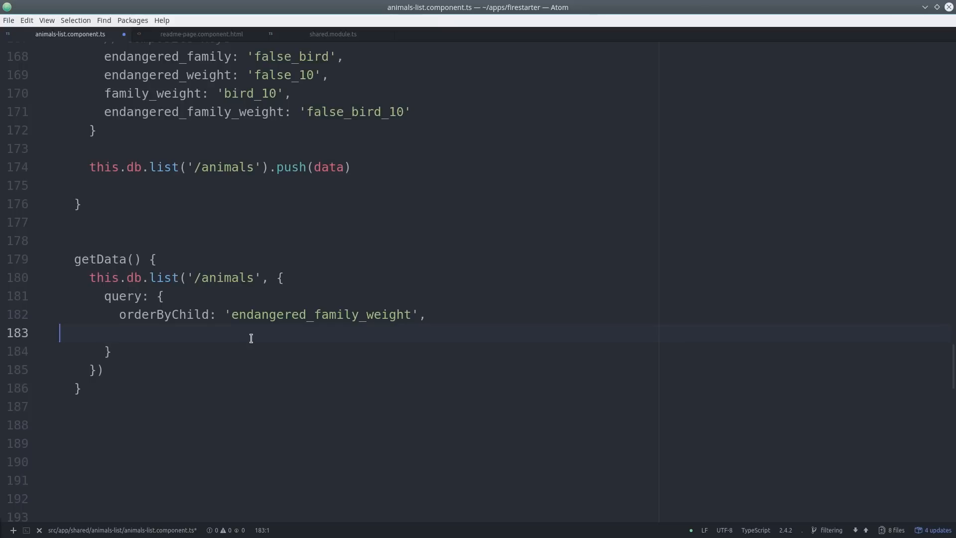
{"action": "double_click", "coordinate": [193, 112]}
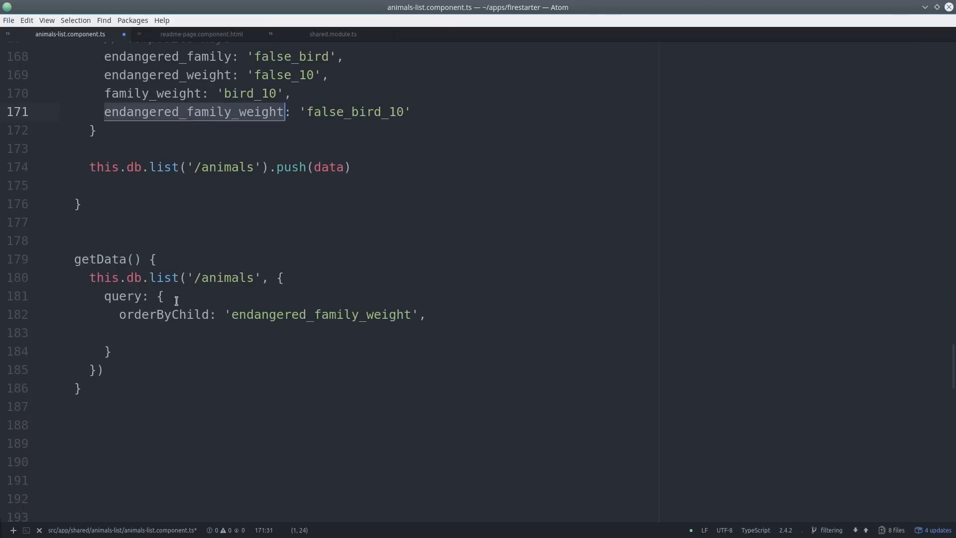